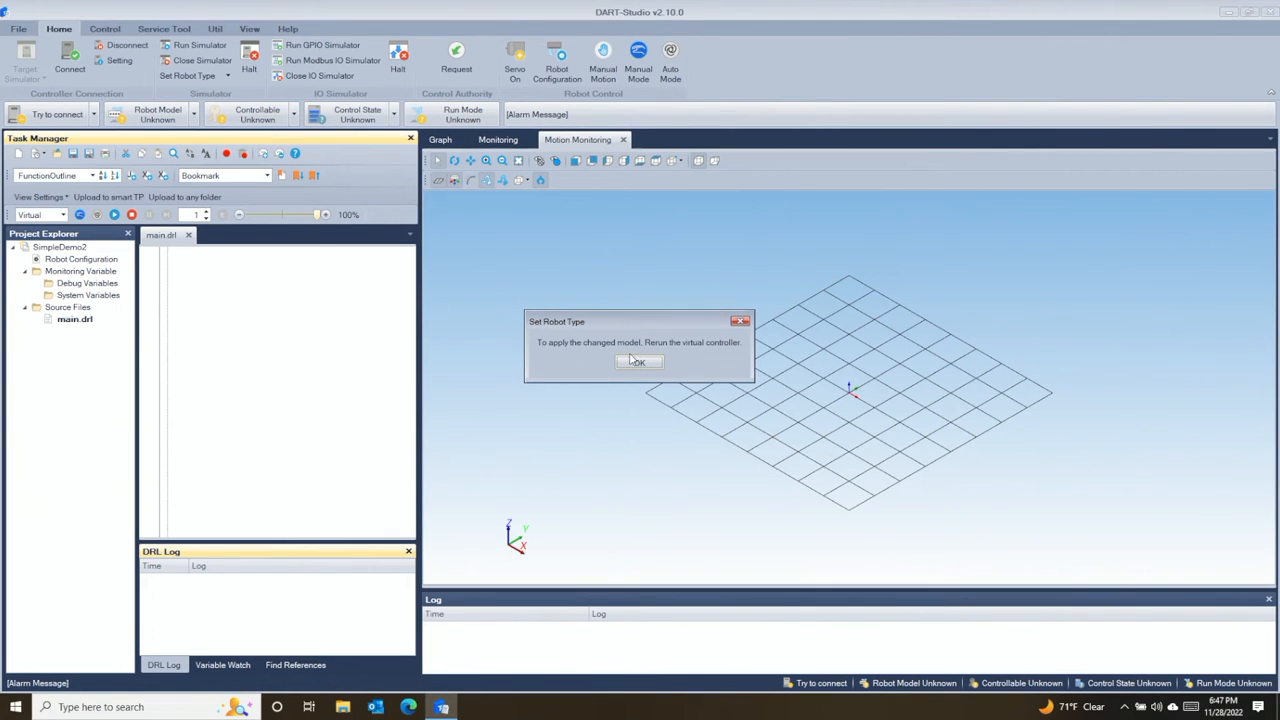
Step: Dismiss the Set Robot Type notice so the simulator reconnects with the H2017 robot
{"action": "left_click", "coordinate": [638, 361]}
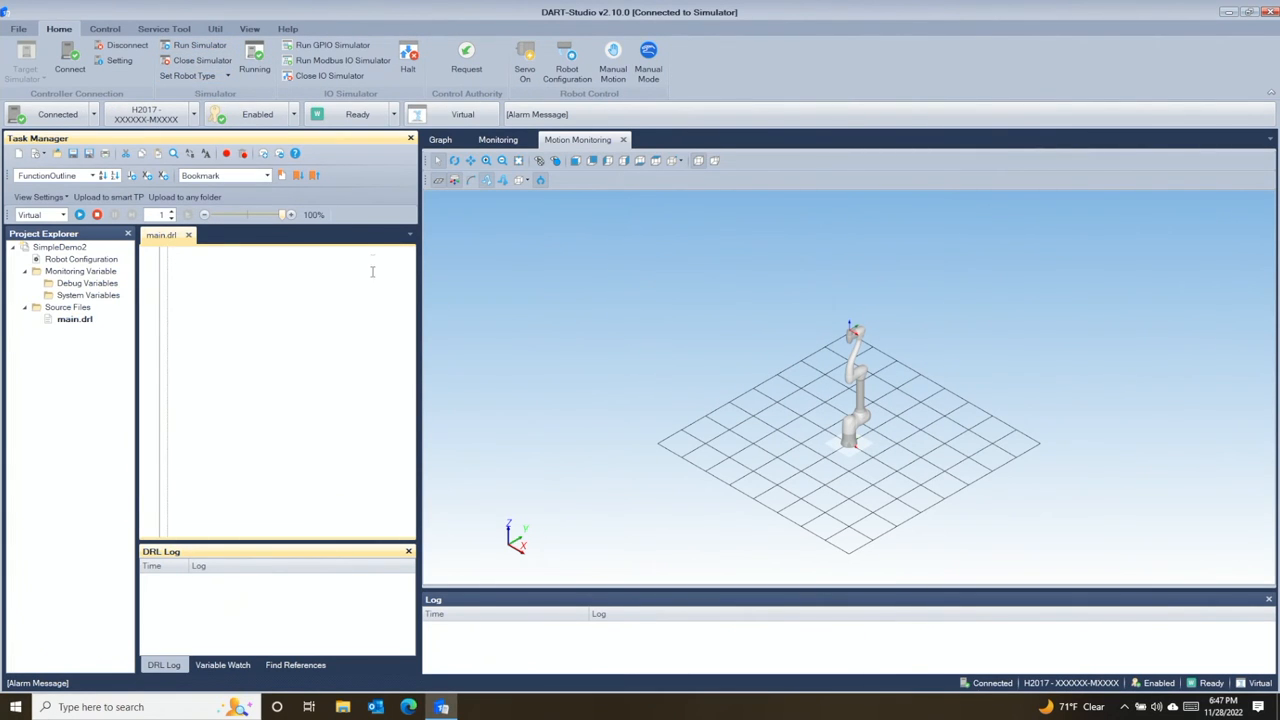
Step: Launch Pallet Path Generation from the Util tools
{"action": "left_click", "coordinate": [215, 28]}
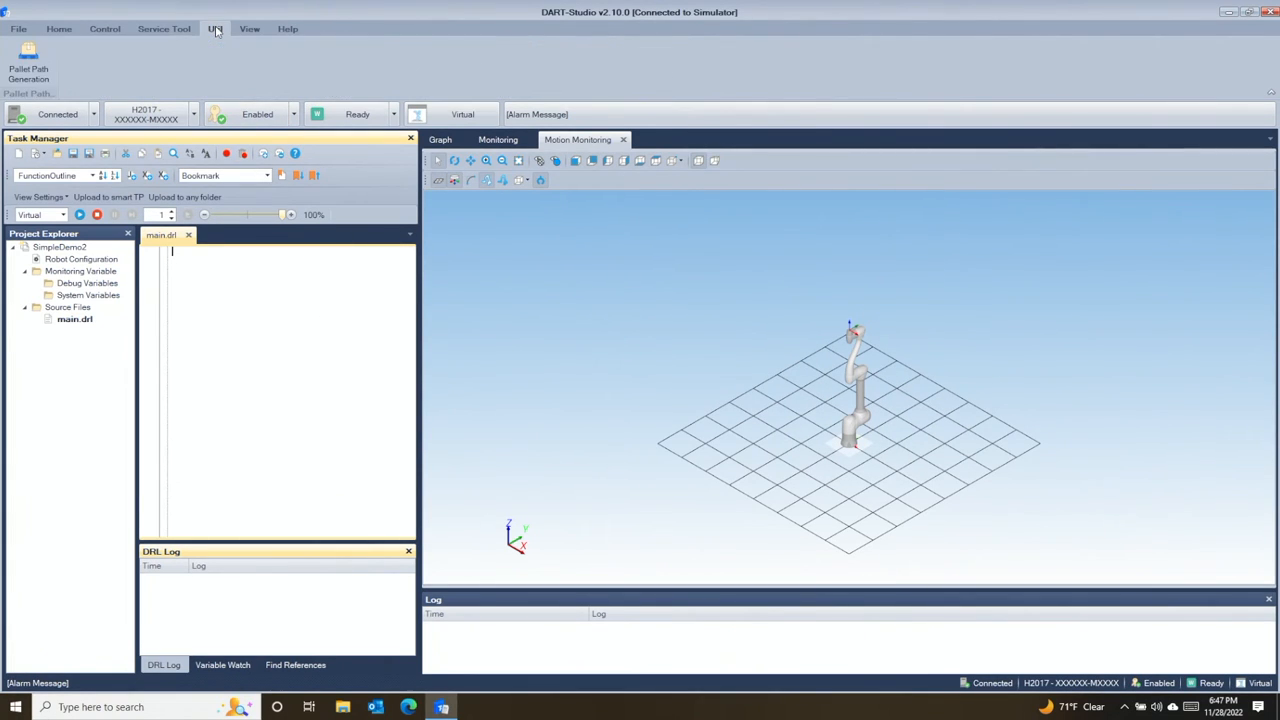
{"action": "mouse_move", "coordinate": [28, 62]}
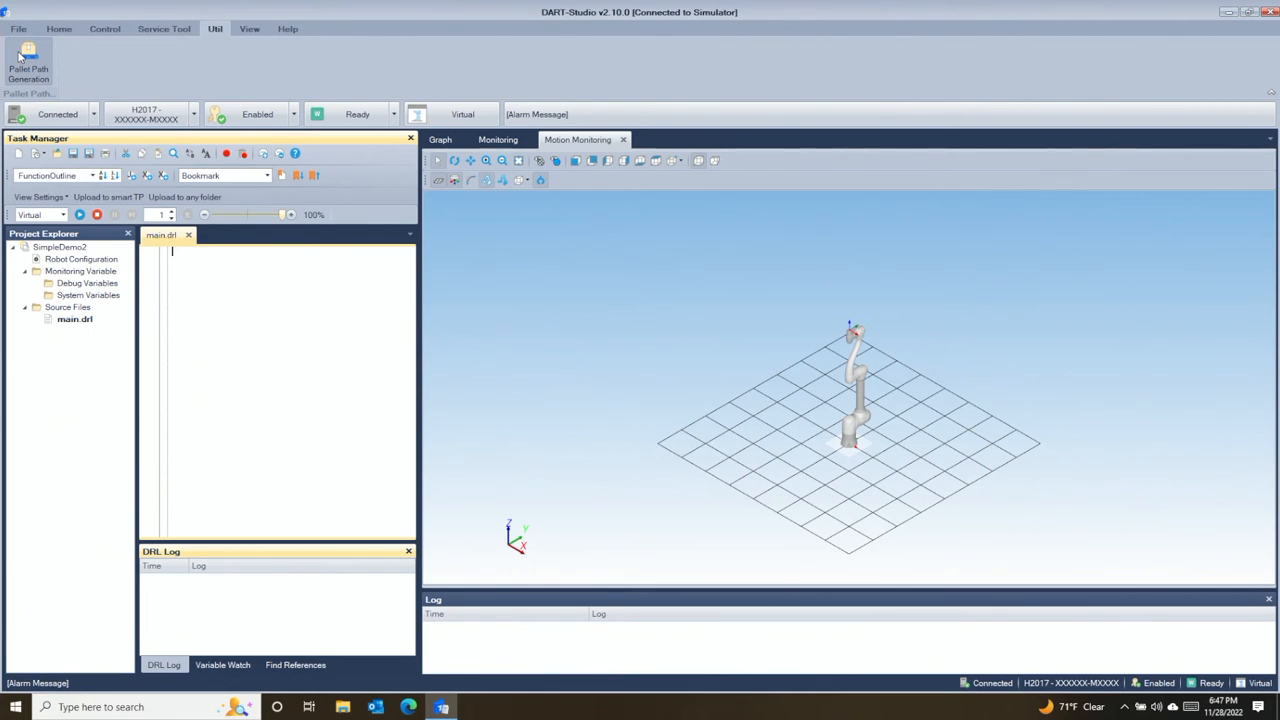
{"action": "left_click", "coordinate": [28, 62]}
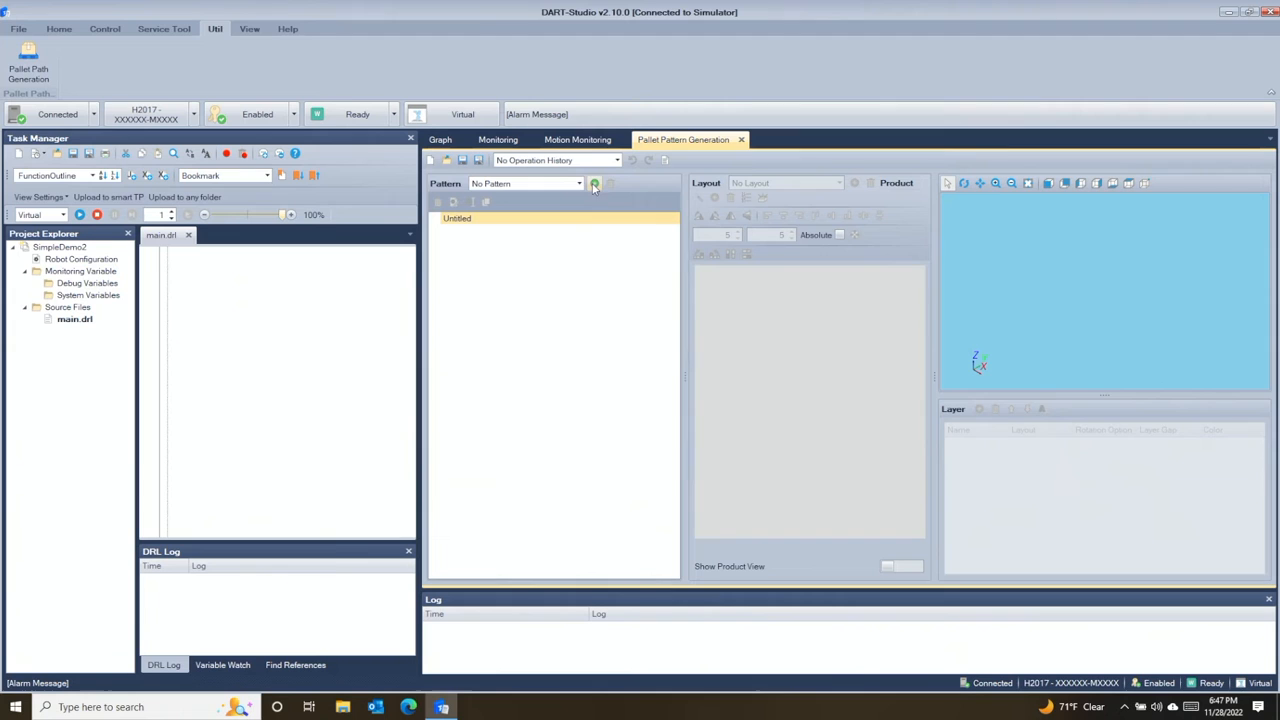
Step: Add Pattern_A and give its 1000×1000 plate a border margin of 95
{"action": "left_click", "coordinate": [593, 183]}
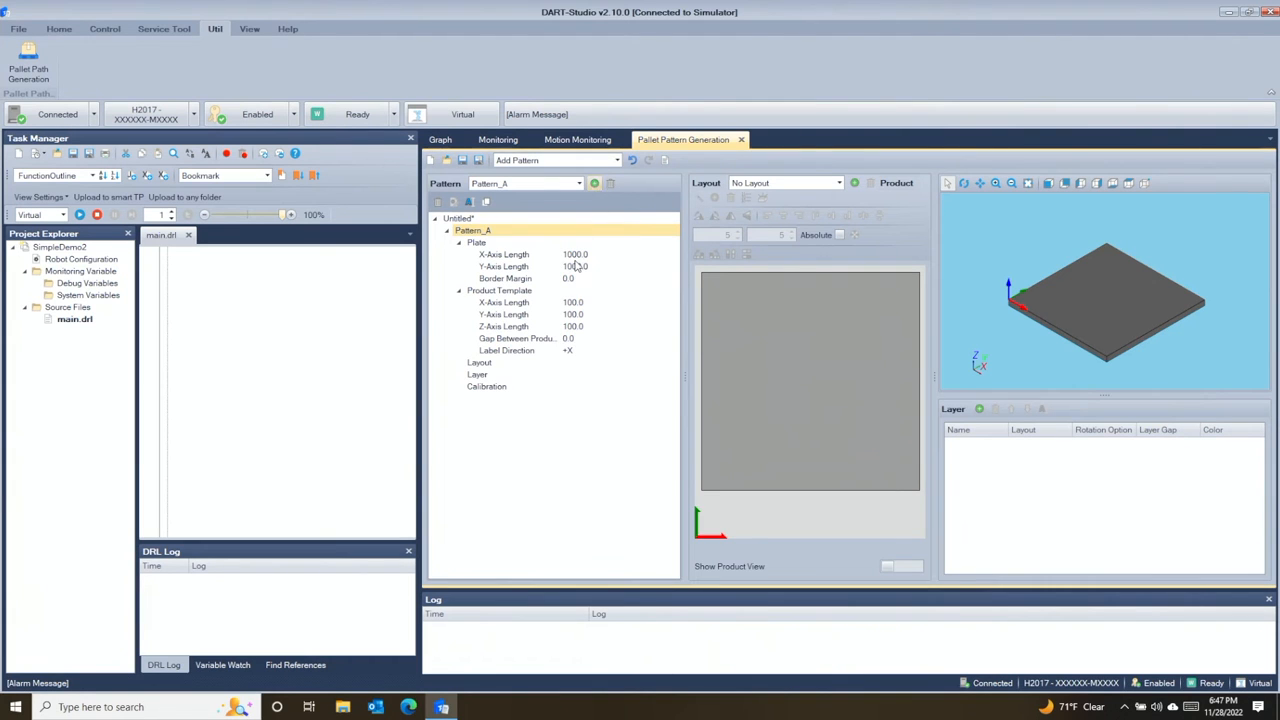
{"action": "double_click", "coordinate": [477, 242]}
{"action": "type", "text": "95"}
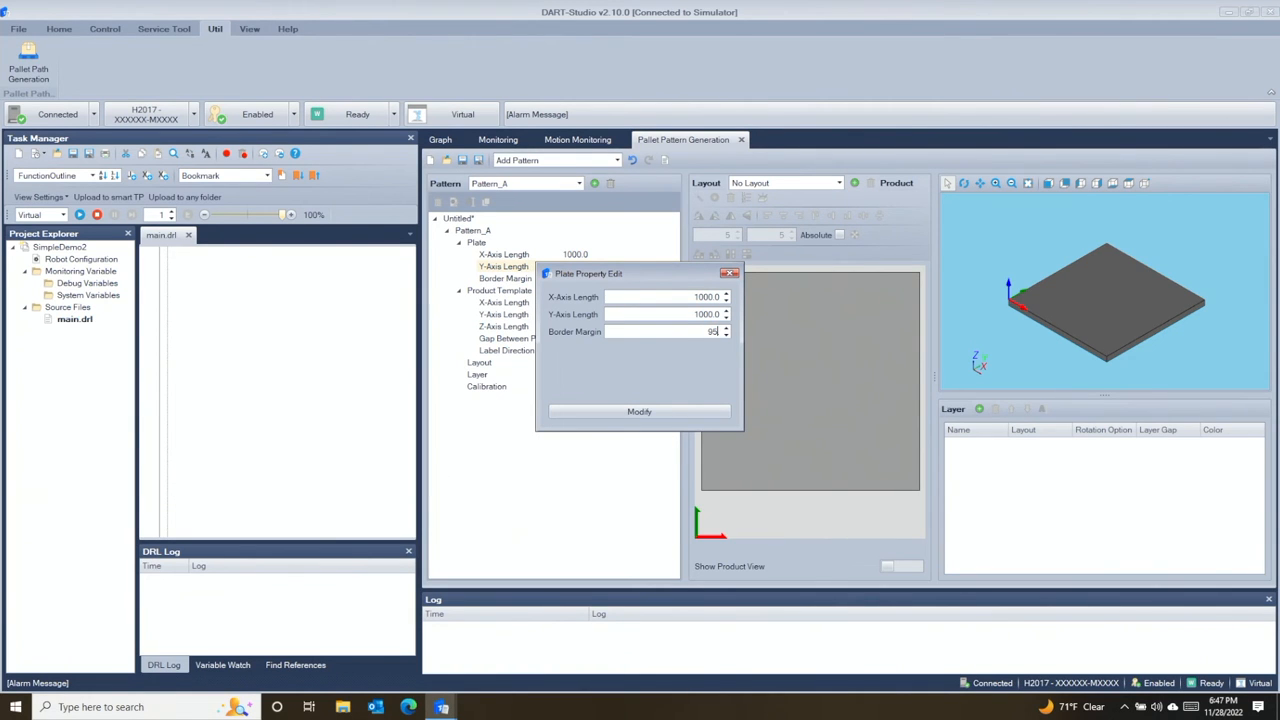
{"action": "left_click", "coordinate": [639, 411]}
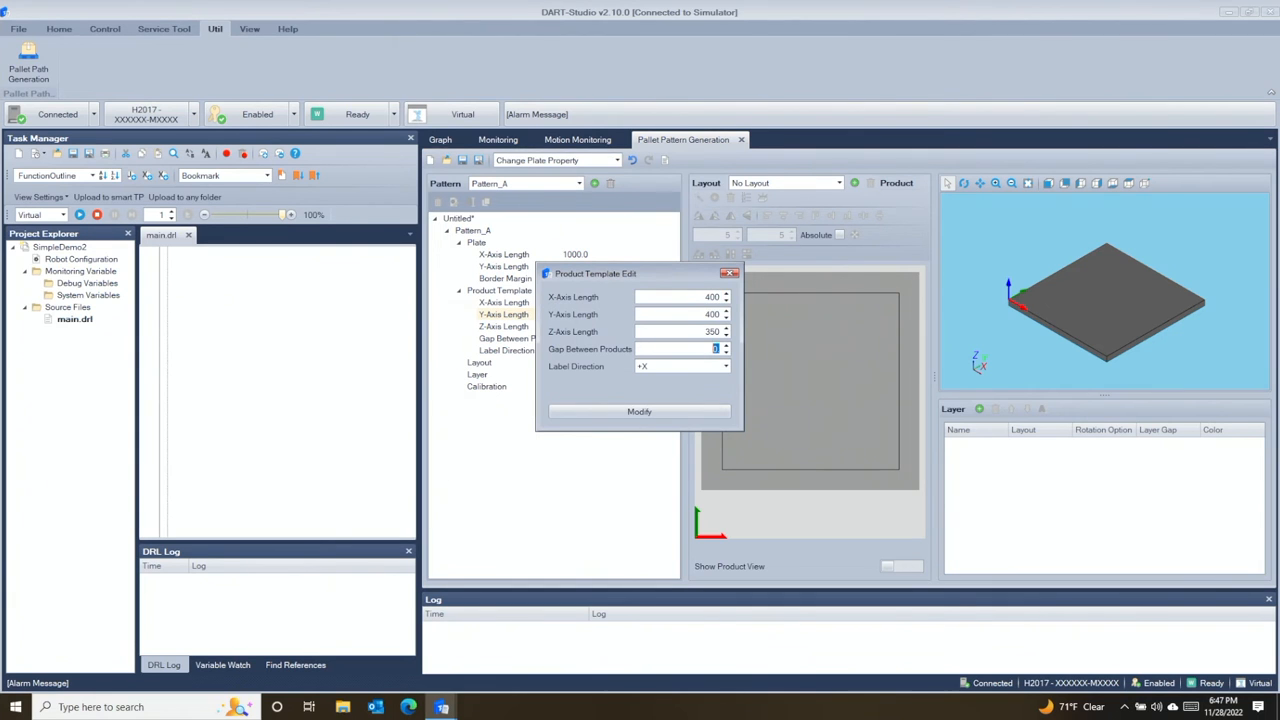
Step: Set products to 400×400×350 with gap 5 and auto-generate an equally spaced layout
{"action": "left_click", "coordinate": [639, 411]}
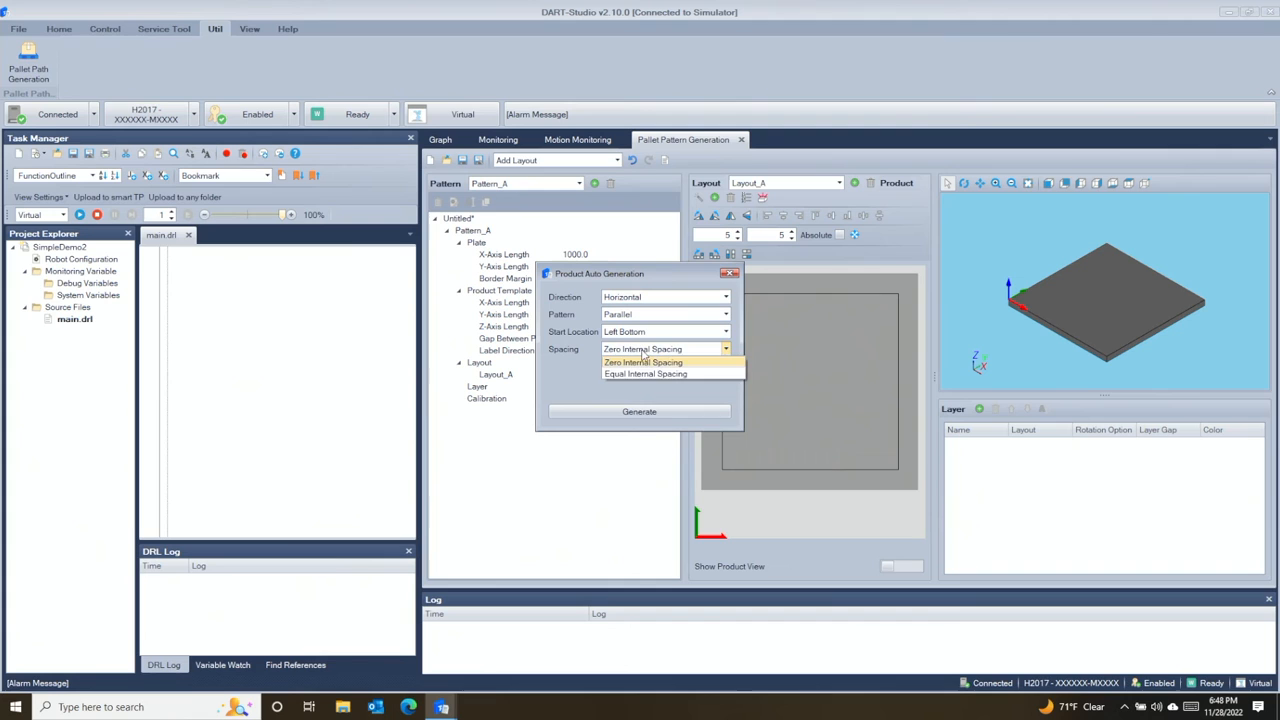
{"action": "left_click", "coordinate": [645, 373]}
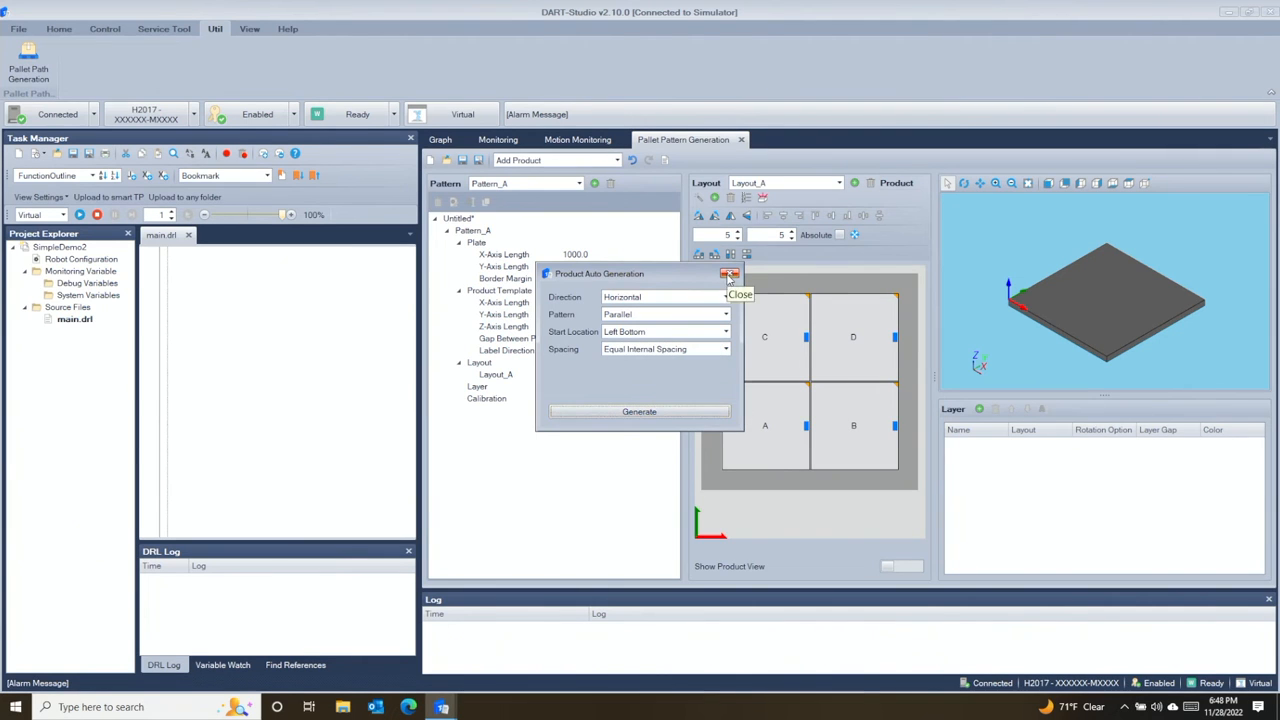
{"action": "left_click", "coordinate": [639, 411]}
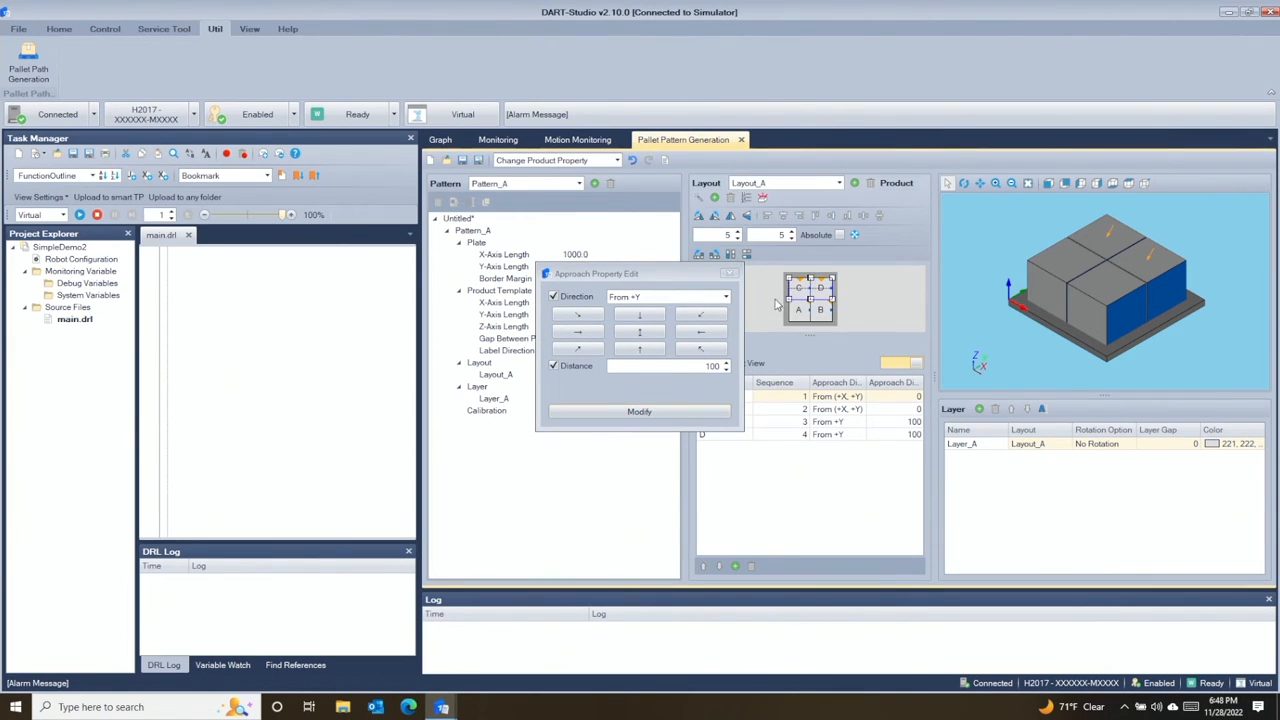
Step: Set 100 mm approach distances, rename the pattern Pick, and copy it as Place
{"action": "left_click", "coordinate": [639, 412]}
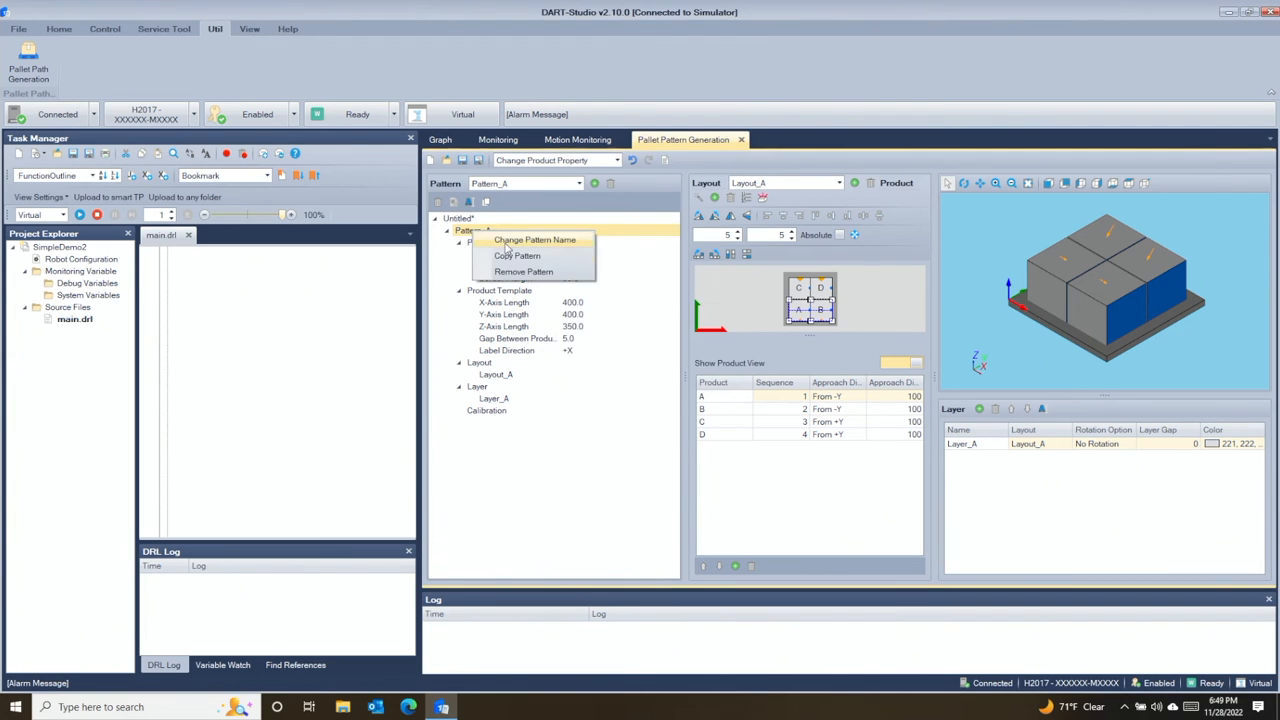
{"action": "left_click", "coordinate": [534, 239]}
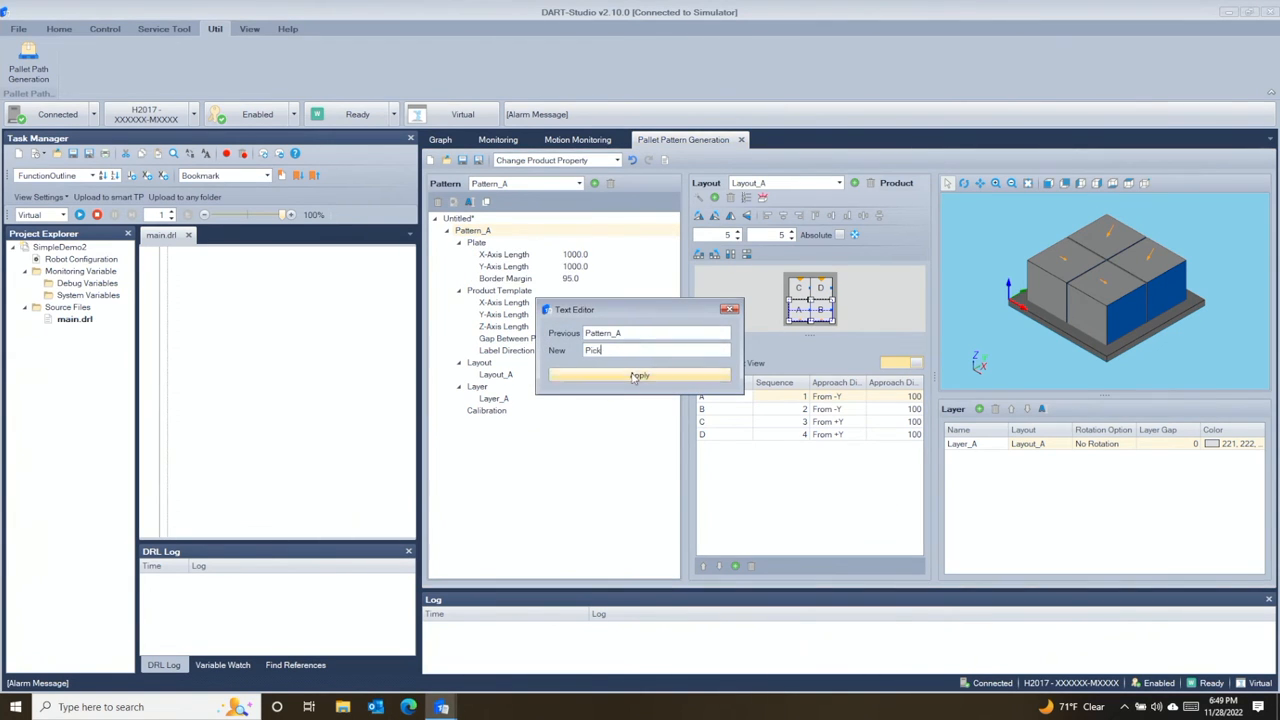
{"action": "left_click", "coordinate": [639, 374]}
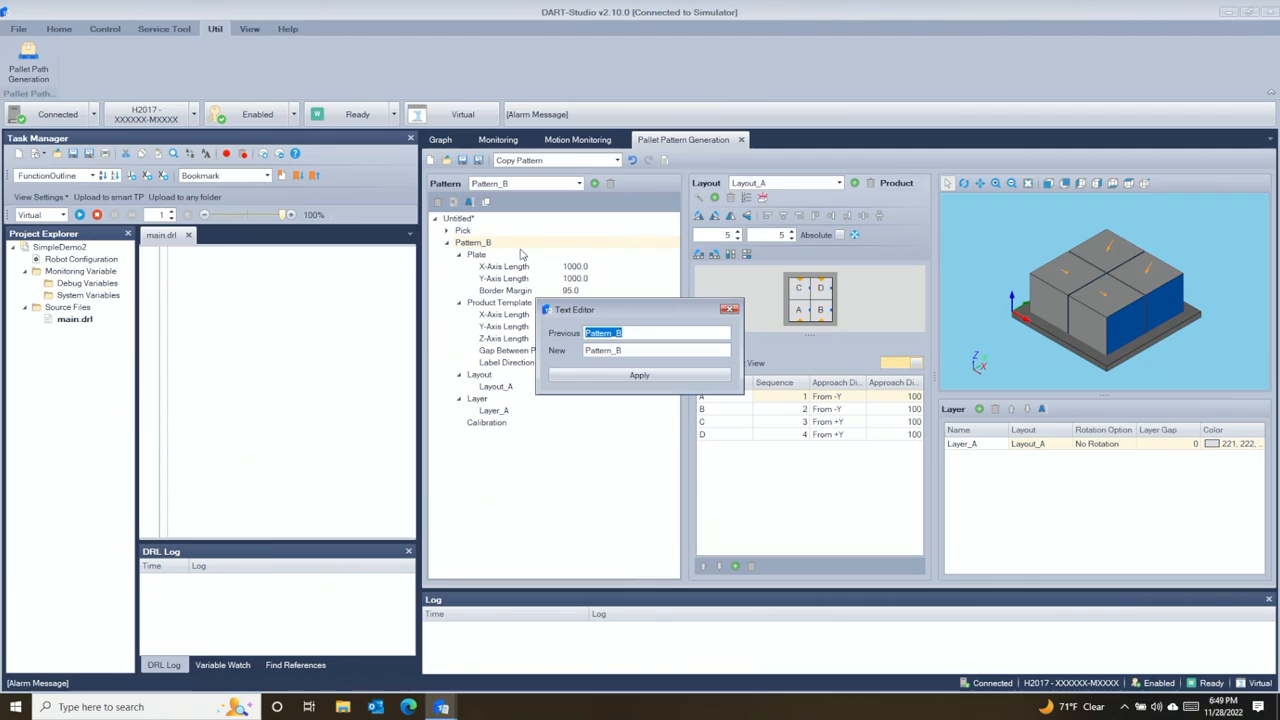
{"action": "left_click", "coordinate": [639, 374]}
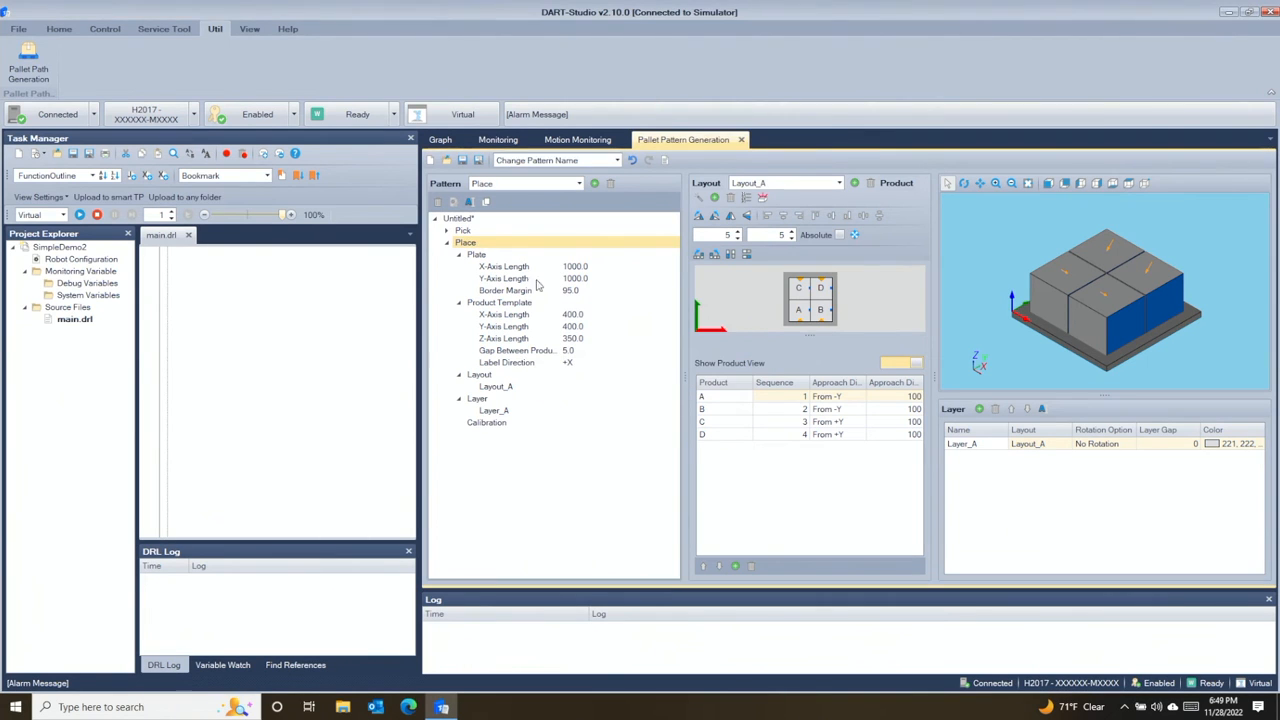
{"action": "left_click", "coordinate": [446, 230]}
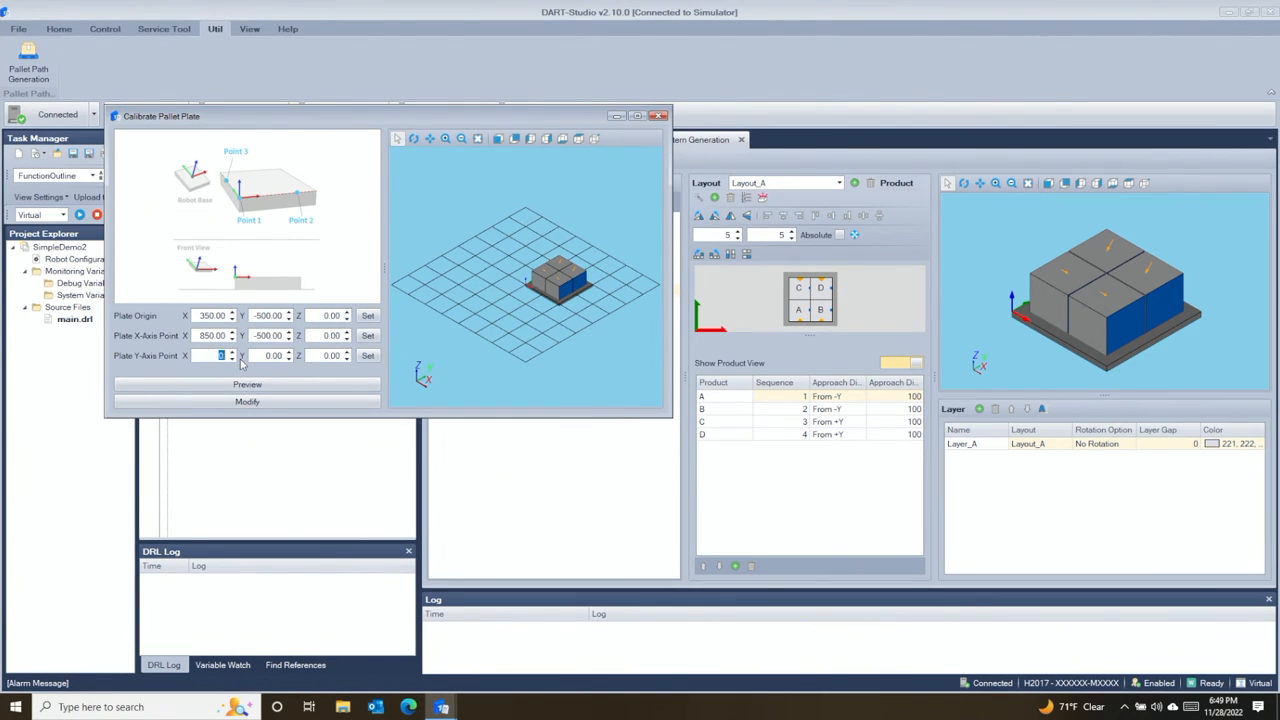
Step: Enter the Pick and Place plate calibration points, including Y-axis value -1.350
{"action": "left_click", "coordinate": [247, 384]}
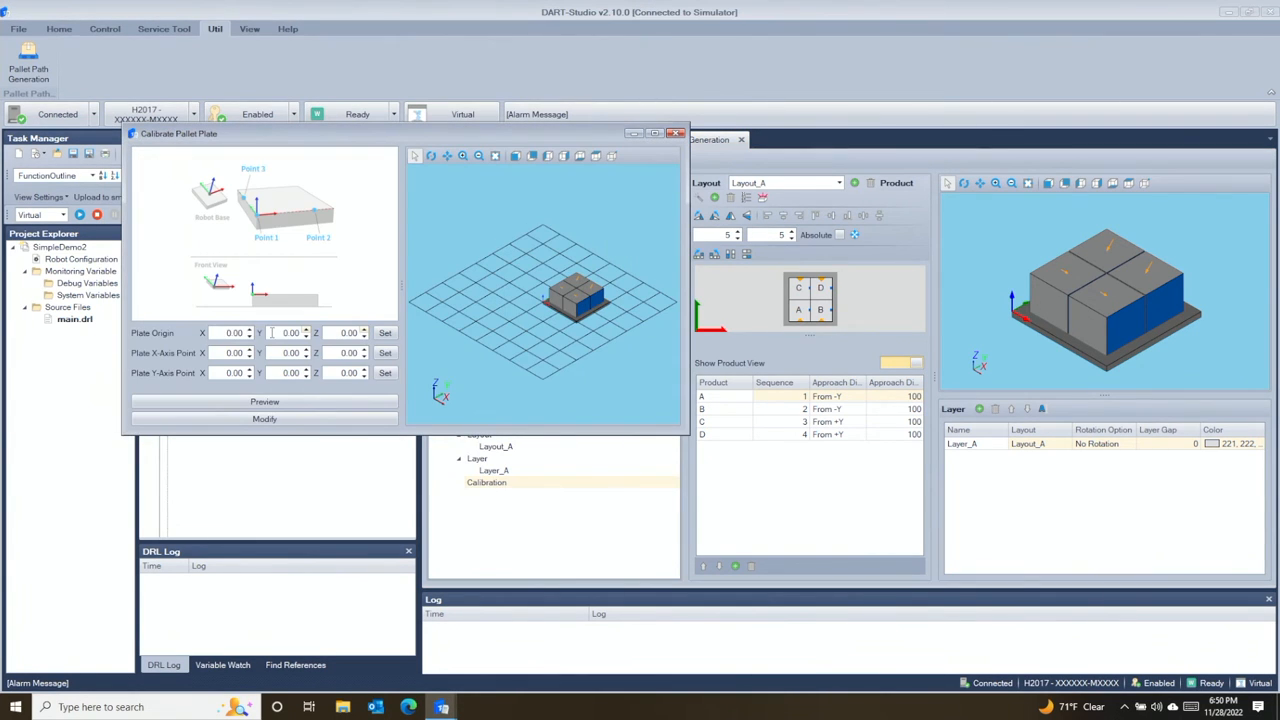
{"action": "type", "text": "-1.350"}
{"action": "type", "text": "-500"}
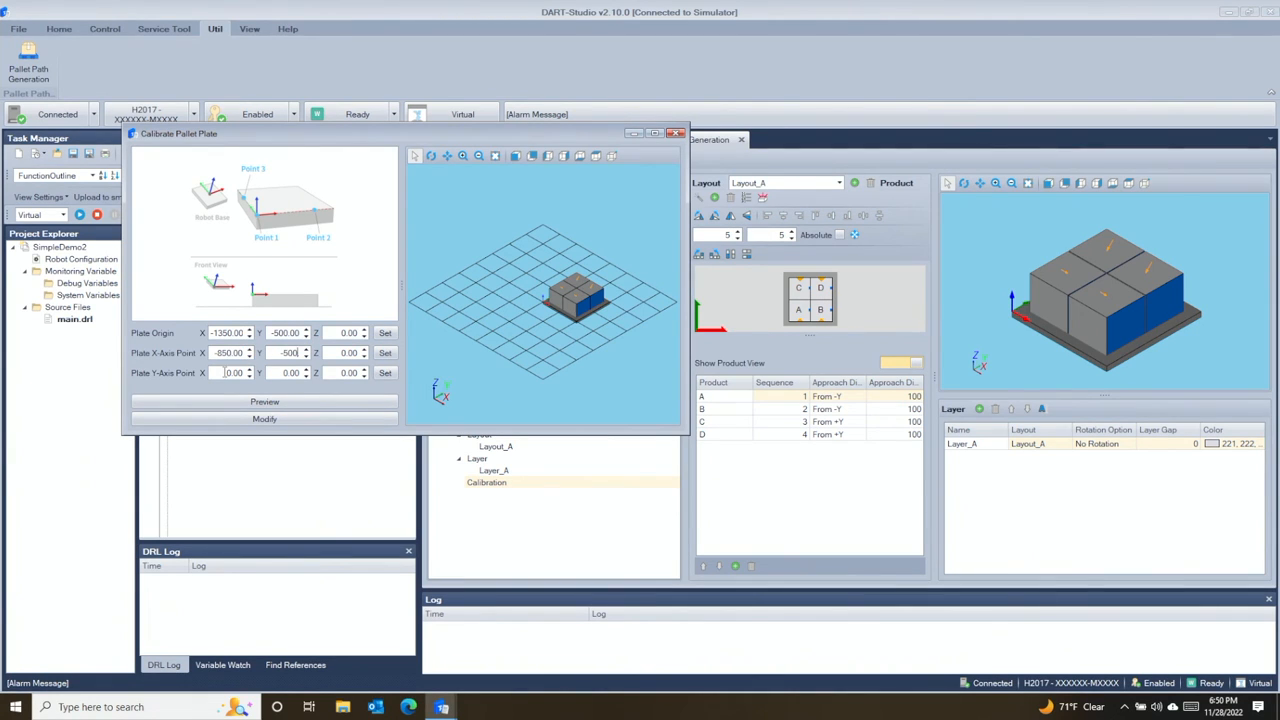
{"action": "left_click", "coordinate": [264, 401]}
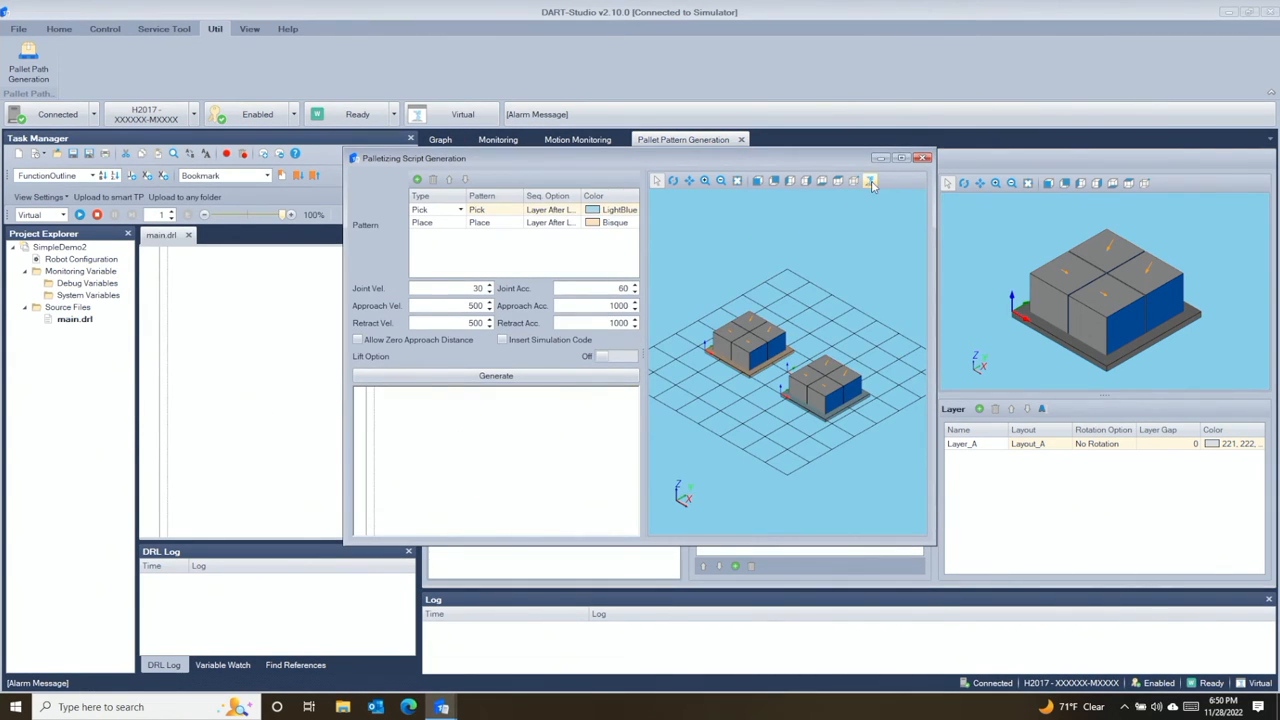
Step: Generate the script with robot preview and zero approach distance, then paste into main.drl
{"action": "left_click", "coordinate": [870, 181]}
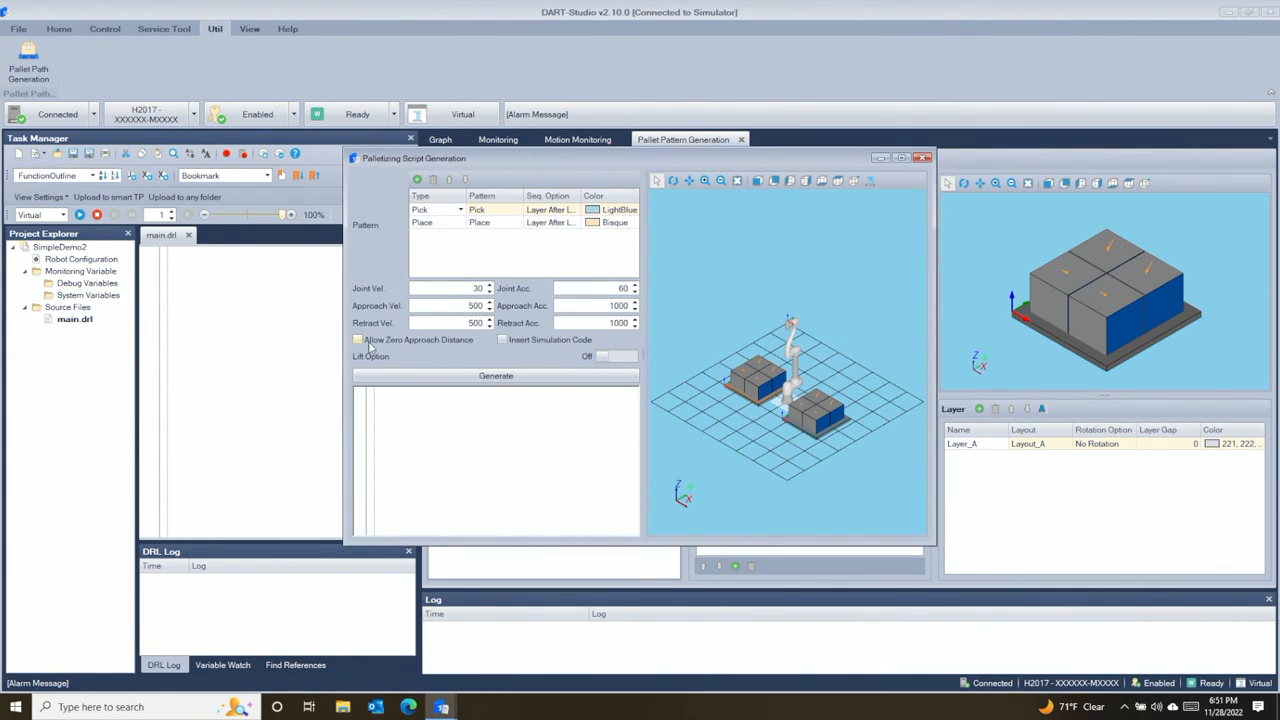
{"action": "left_click", "coordinate": [495, 375]}
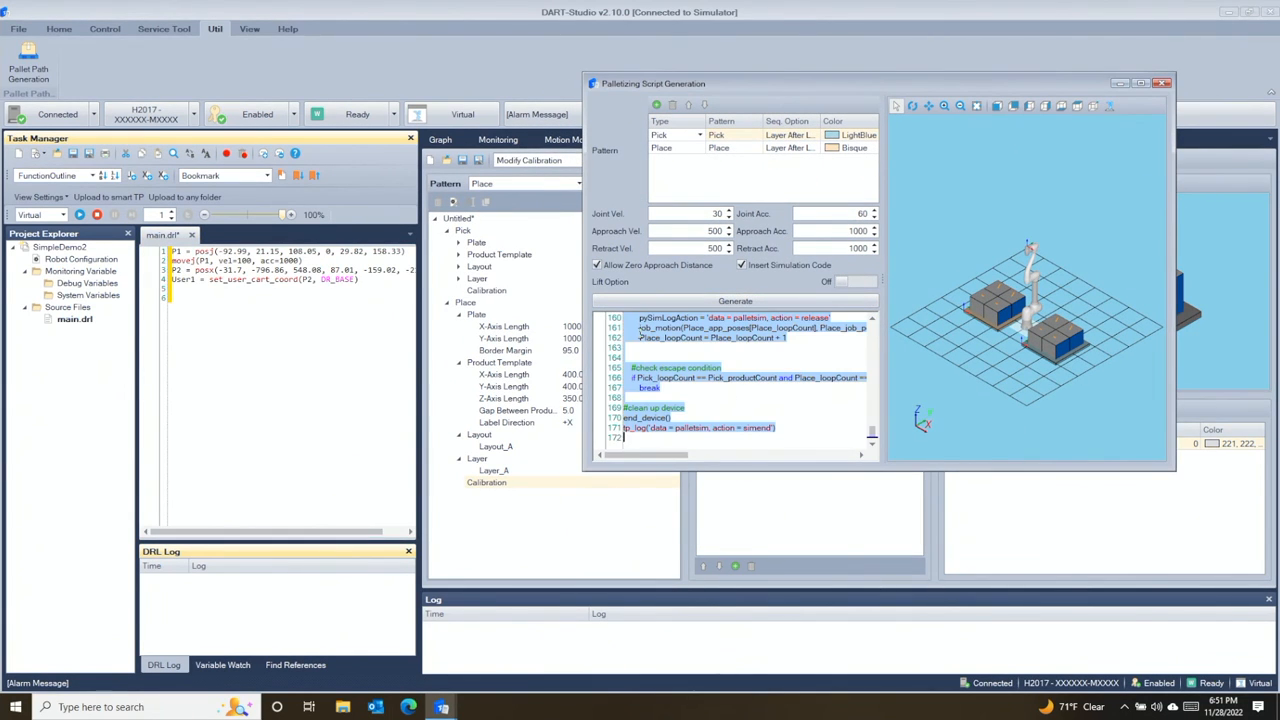
{"action": "key", "text": "ctrl+f"}
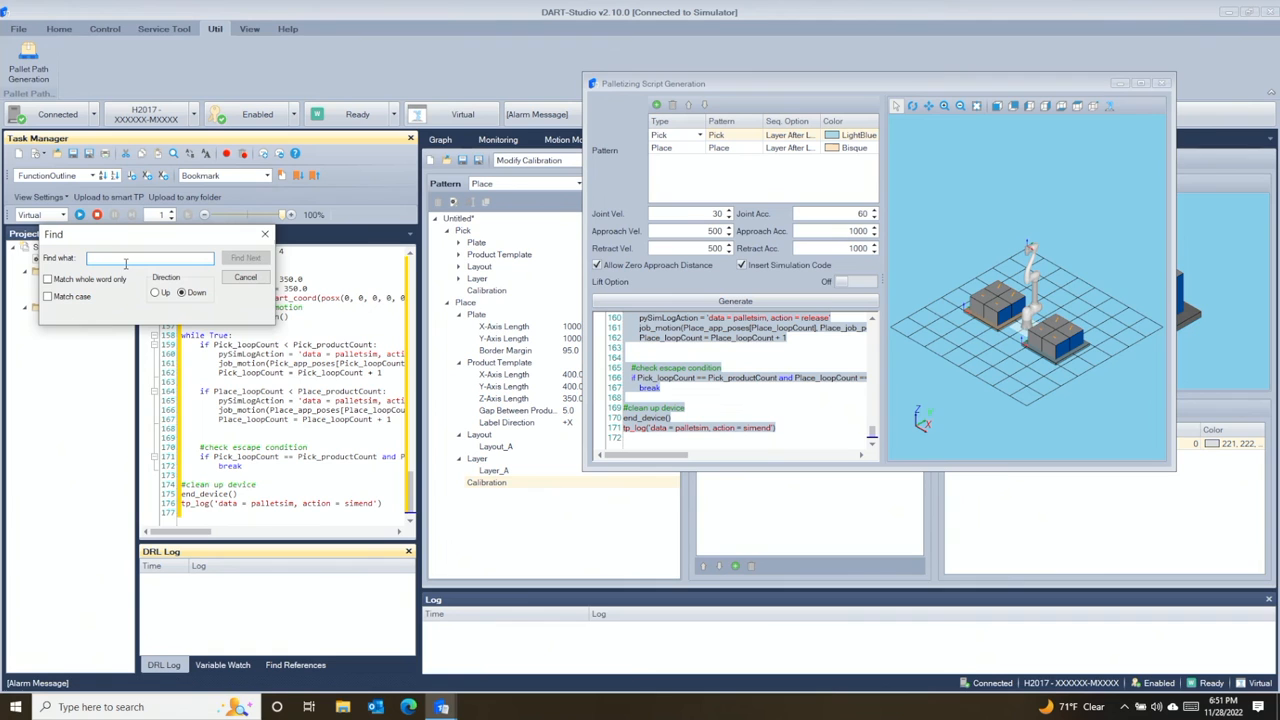